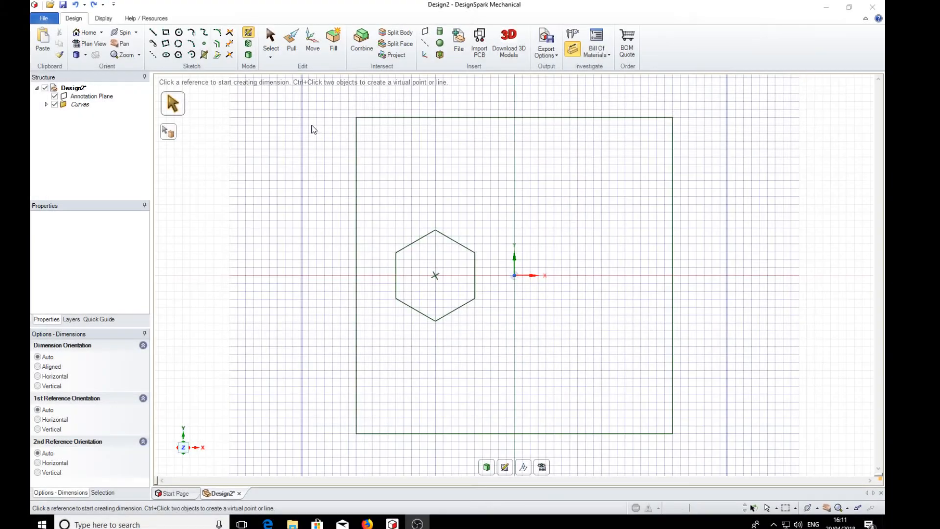
{"action": "mouse_move", "coordinate": [537, 206]}
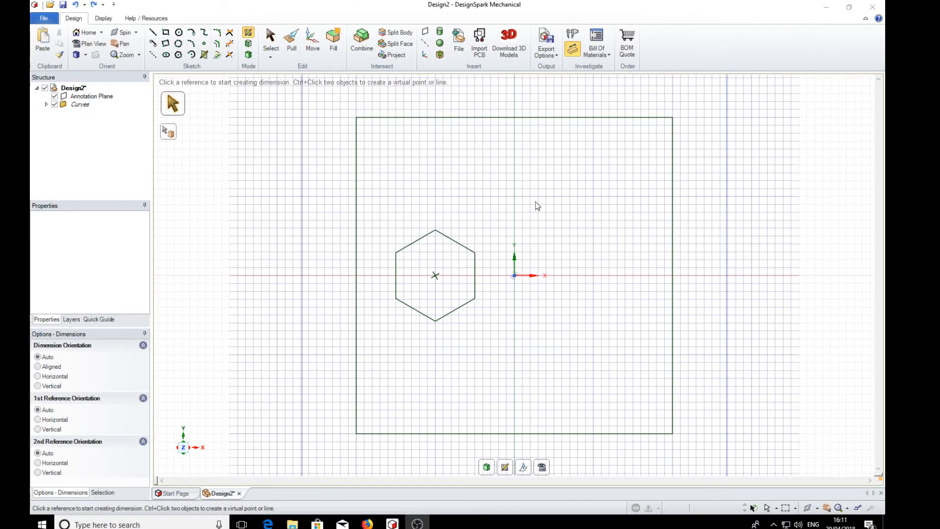
{"action": "mouse_move", "coordinate": [492, 272]}
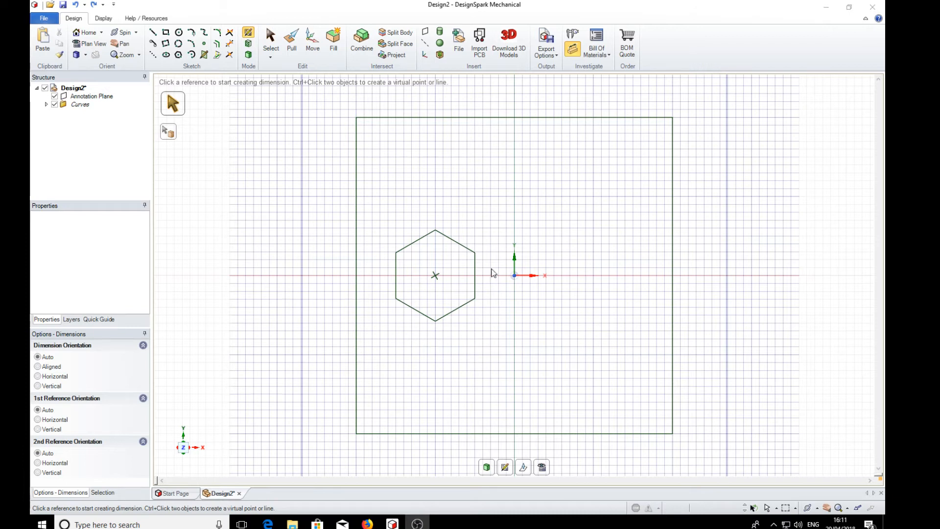
{"action": "mouse_move", "coordinate": [504, 160]}
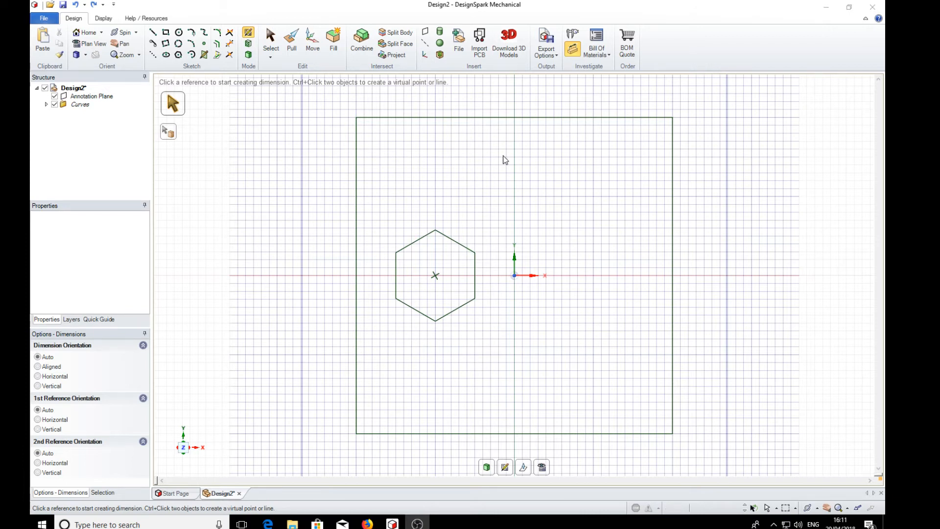
{"action": "mouse_move", "coordinate": [571, 50]}
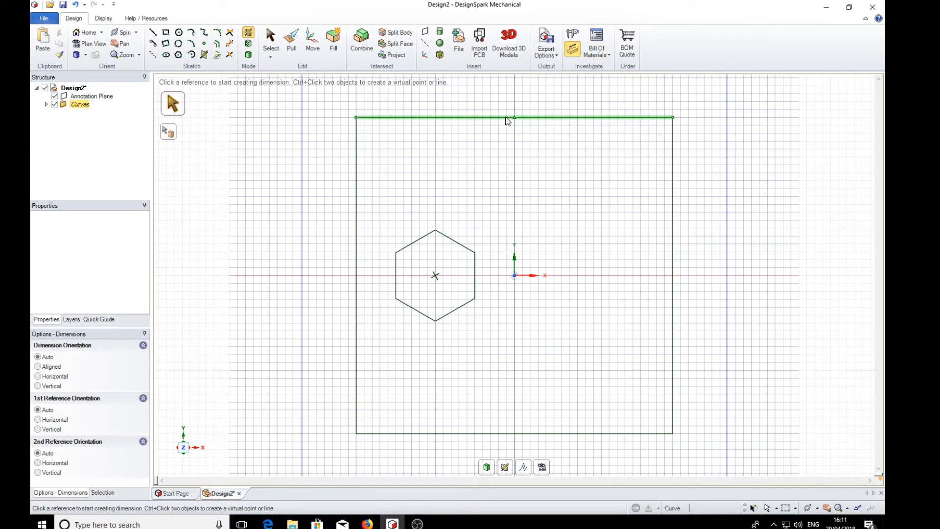
Step: Dimension the square's top edge and the hexagon's upper-right side (5.774 mm)
{"action": "left_click", "coordinate": [513, 118]}
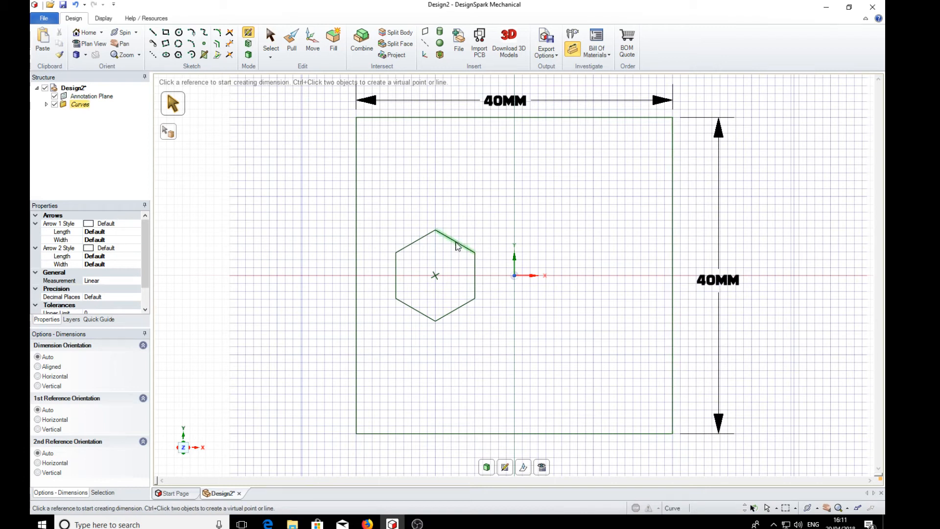
{"action": "left_click", "coordinate": [455, 243]}
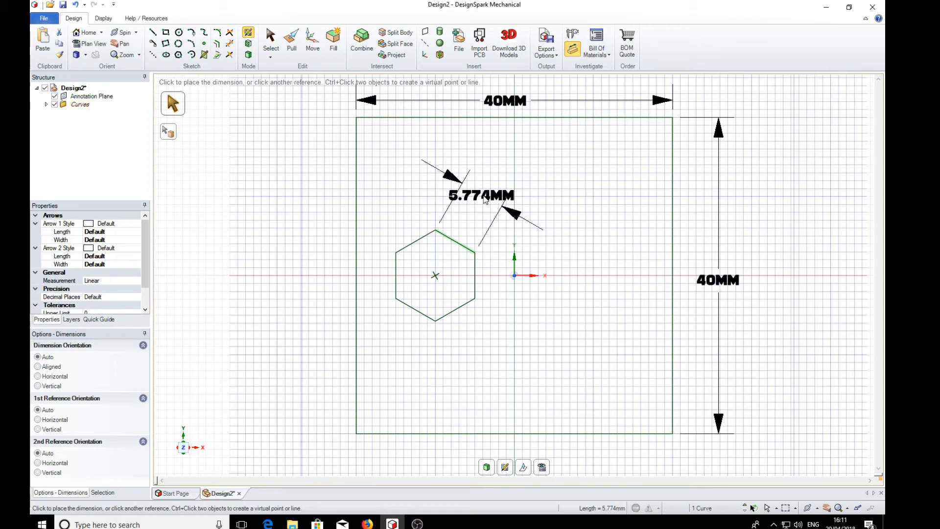
{"action": "mouse_move", "coordinate": [540, 265]}
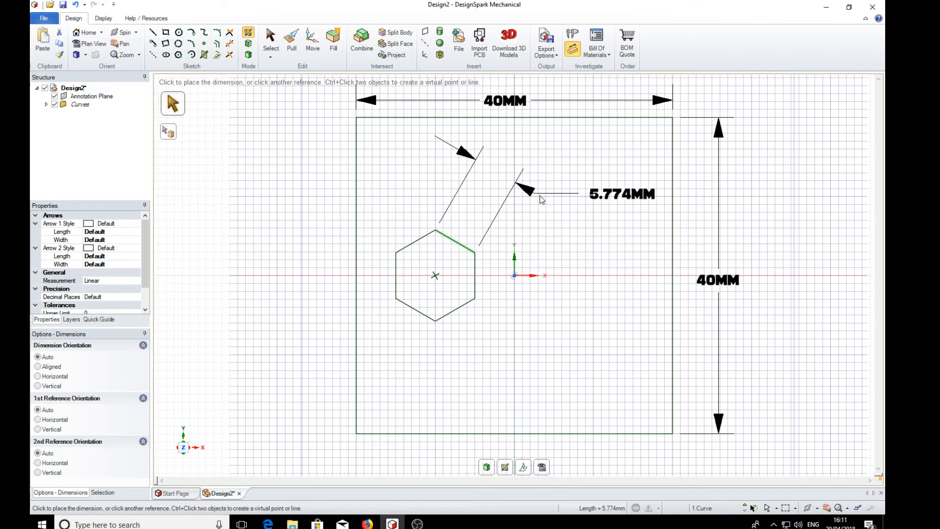
{"action": "left_click", "coordinate": [551, 334]}
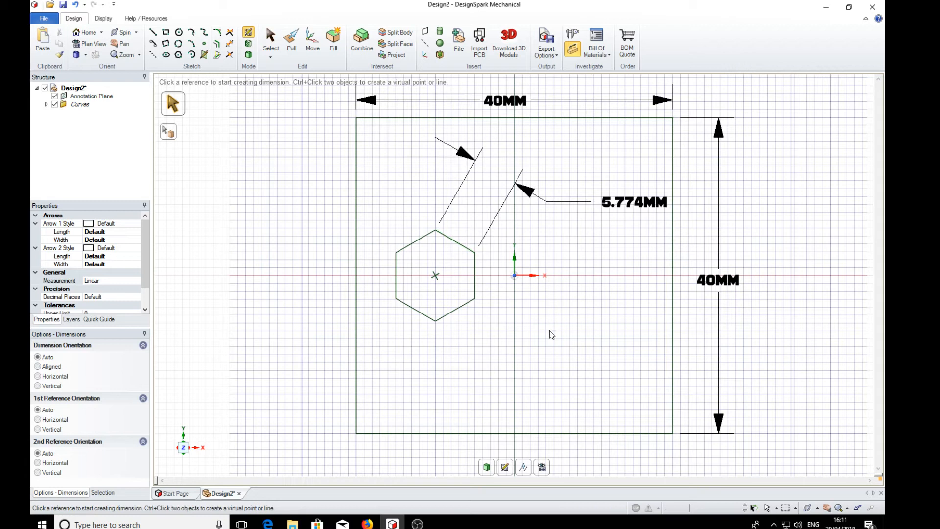
{"action": "left_click", "coordinate": [91, 96]}
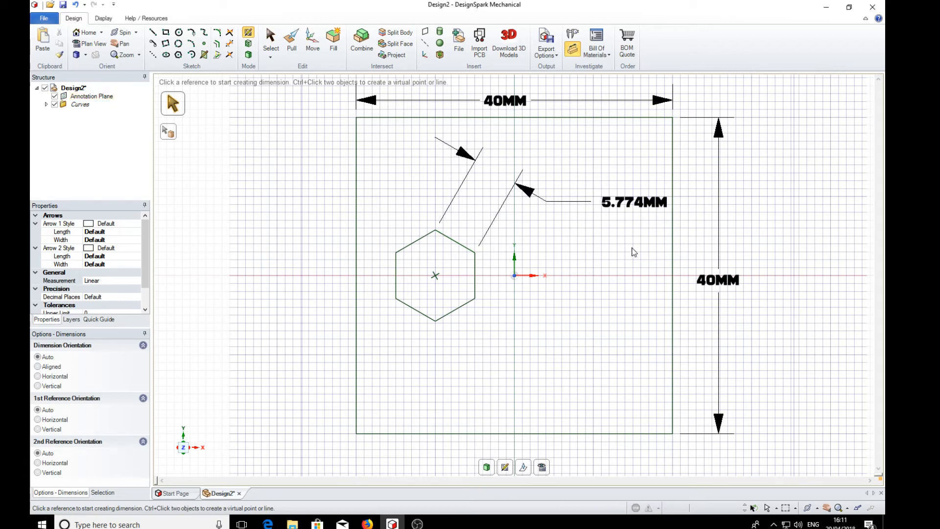
{"action": "mouse_move", "coordinate": [640, 231]}
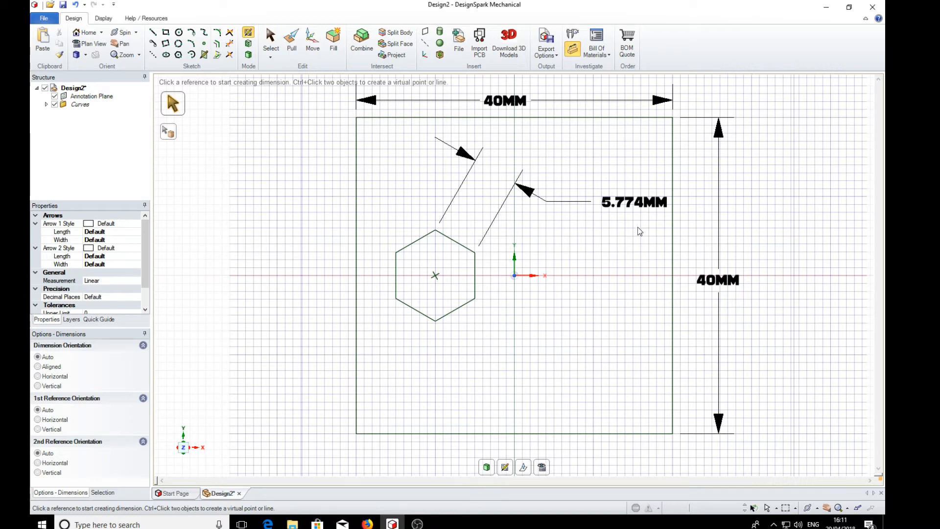
Step: Open the 5.774MM dimension note for text editing with its formatting options
{"action": "left_click", "coordinate": [634, 202]}
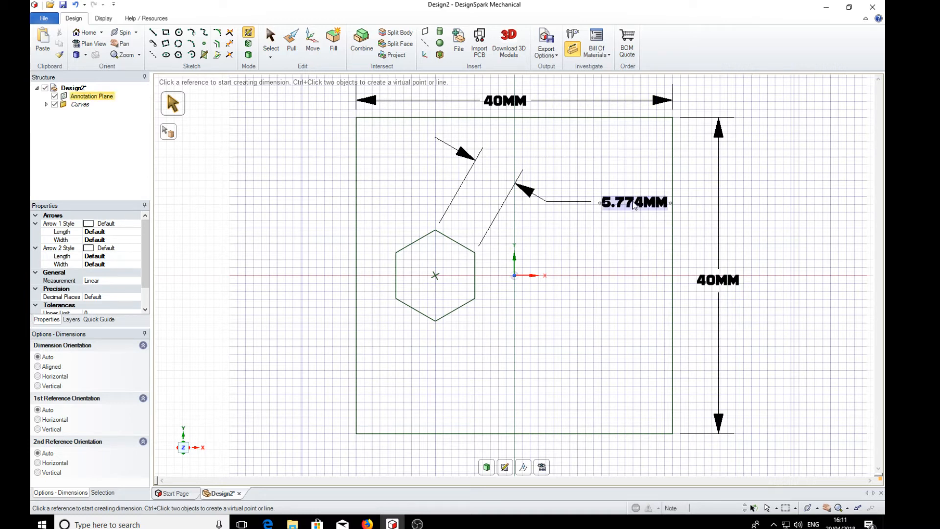
{"action": "double_click", "coordinate": [633, 202]}
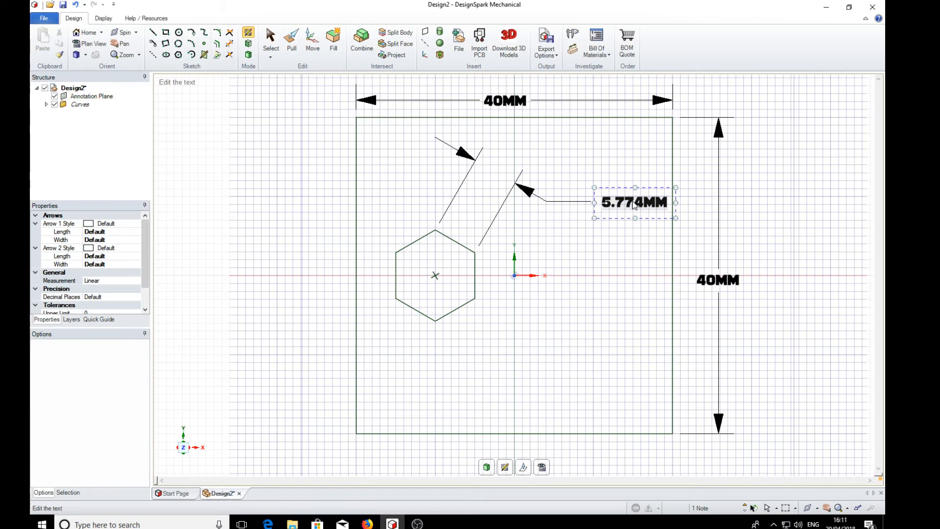
{"action": "mouse_move", "coordinate": [643, 251]}
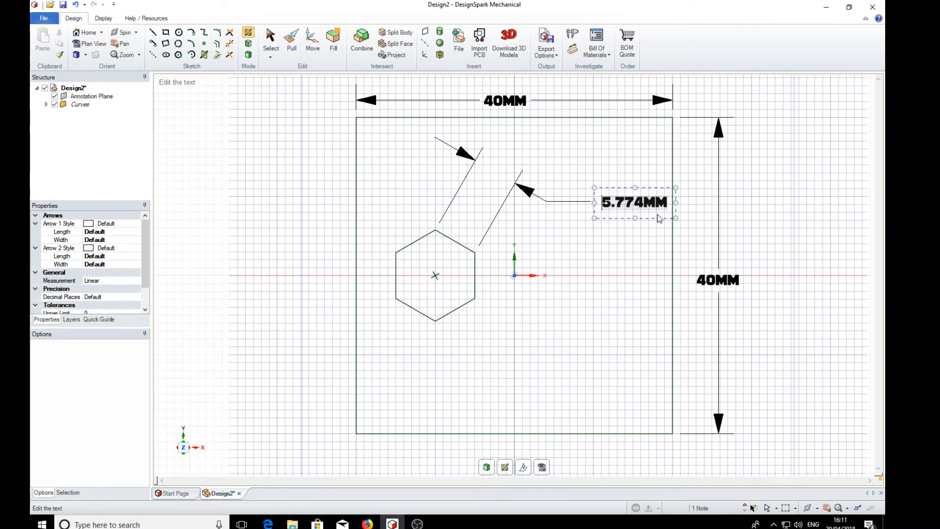
{"action": "right_click", "coordinate": [633, 203]}
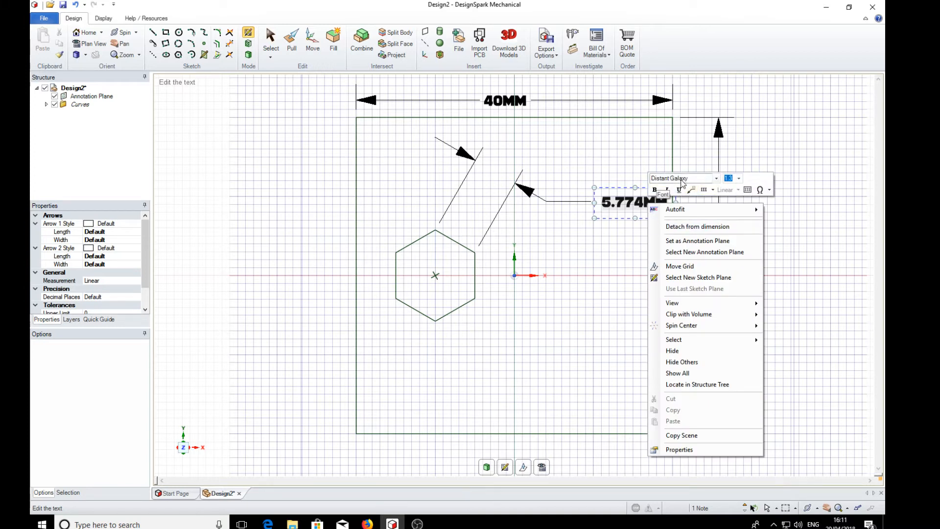
{"action": "mouse_move", "coordinate": [704, 208]}
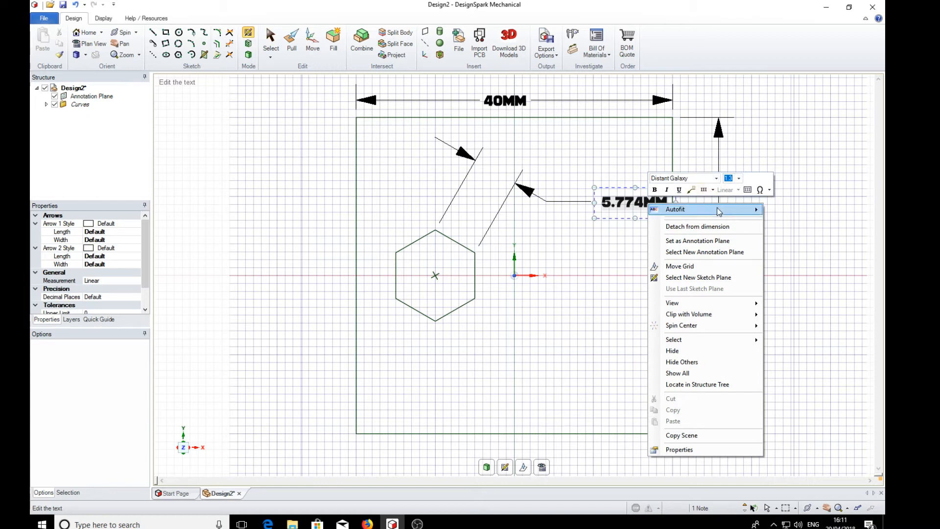
Step: Scroll the font list toward Arial for the note text
{"action": "left_click", "coordinate": [716, 178]}
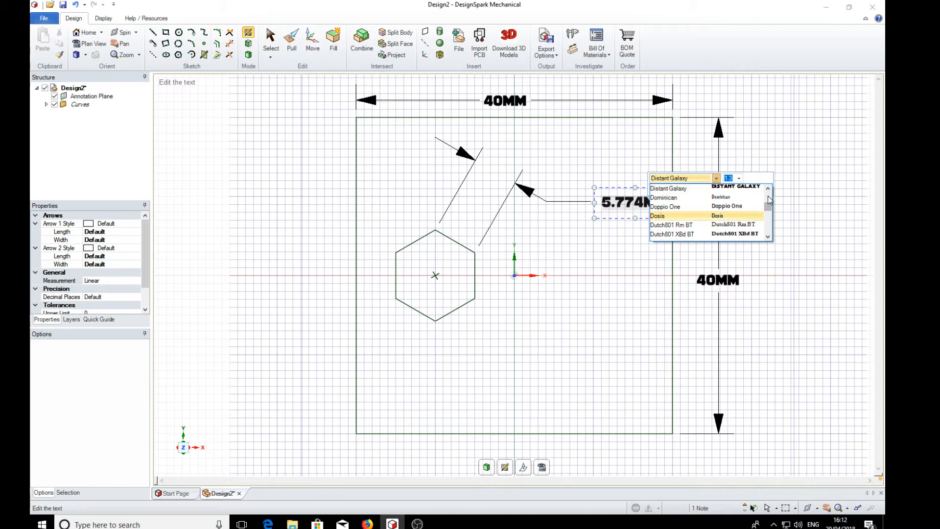
{"action": "scroll", "scroll_direction": "up", "scroll_amount": 3}
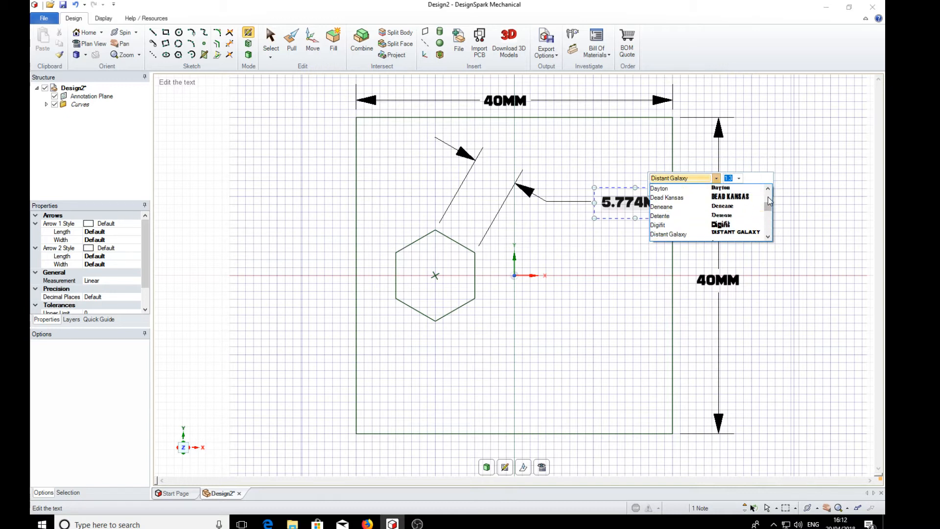
{"action": "scroll", "scroll_direction": "up", "scroll_amount": 3}
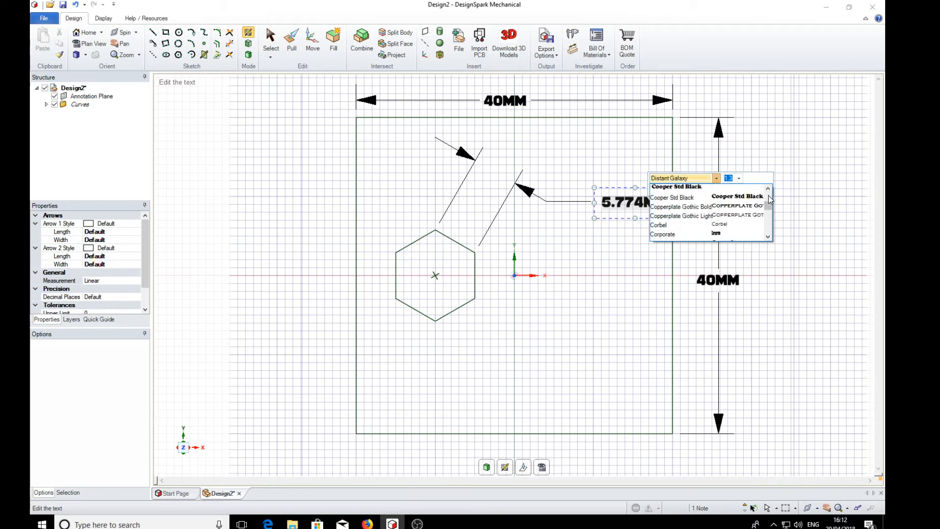
{"action": "scroll", "scroll_direction": "up", "scroll_amount": 3}
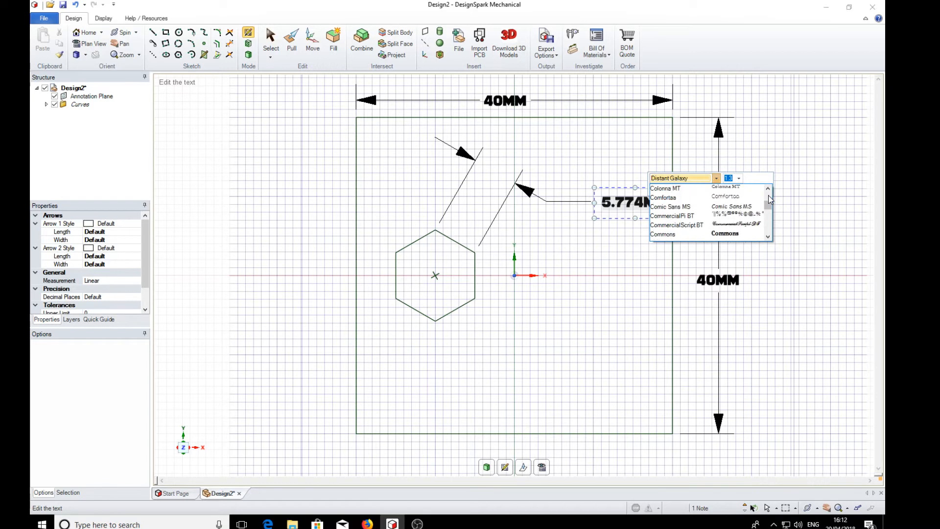
{"action": "scroll", "scroll_direction": "up", "scroll_amount": 3}
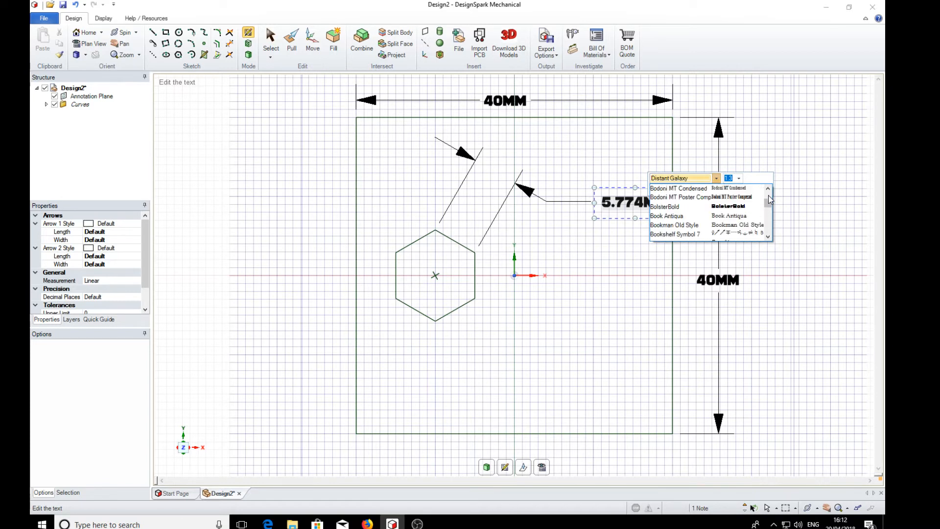
{"action": "scroll", "scroll_direction": "up", "scroll_amount": 3}
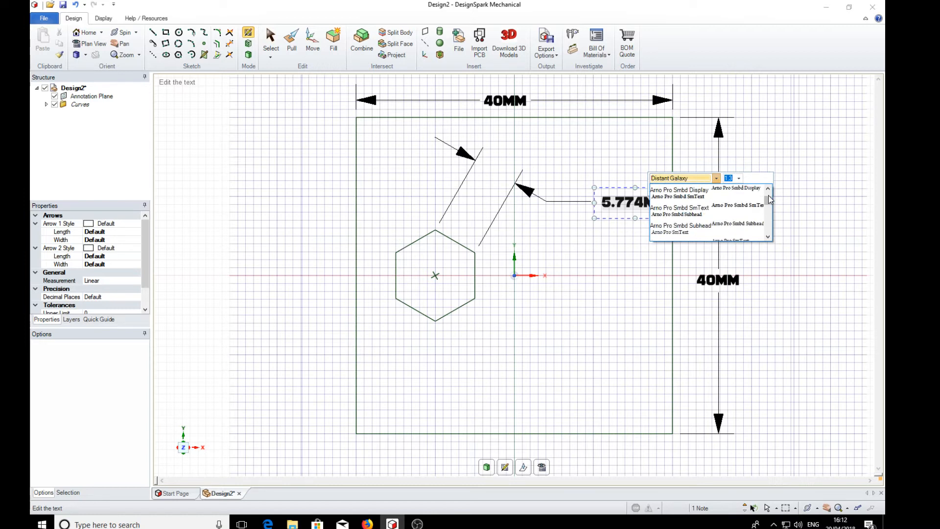
{"action": "scroll", "scroll_direction": "up", "scroll_amount": 3}
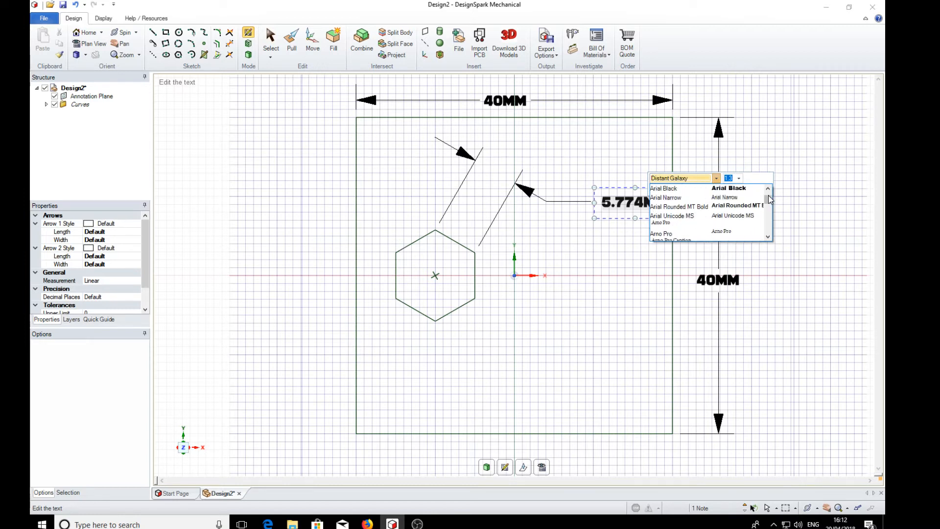
{"action": "mouse_move", "coordinate": [677, 206]}
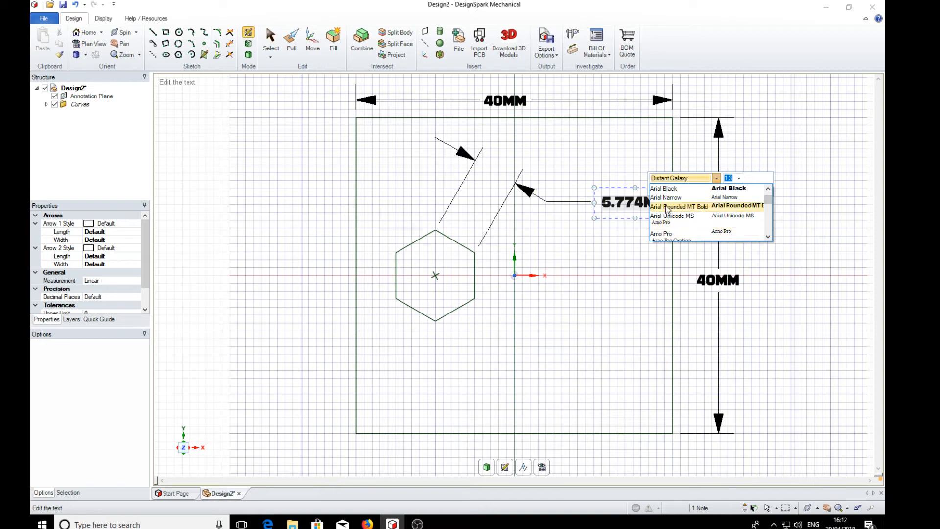
{"action": "mouse_move", "coordinate": [705, 222]}
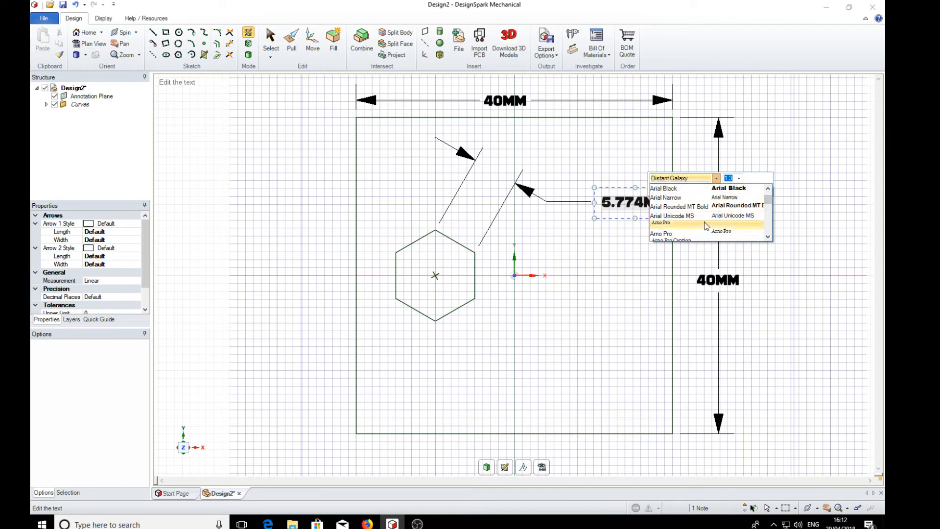
{"action": "scroll", "scroll_direction": "up", "scroll_amount": 3}
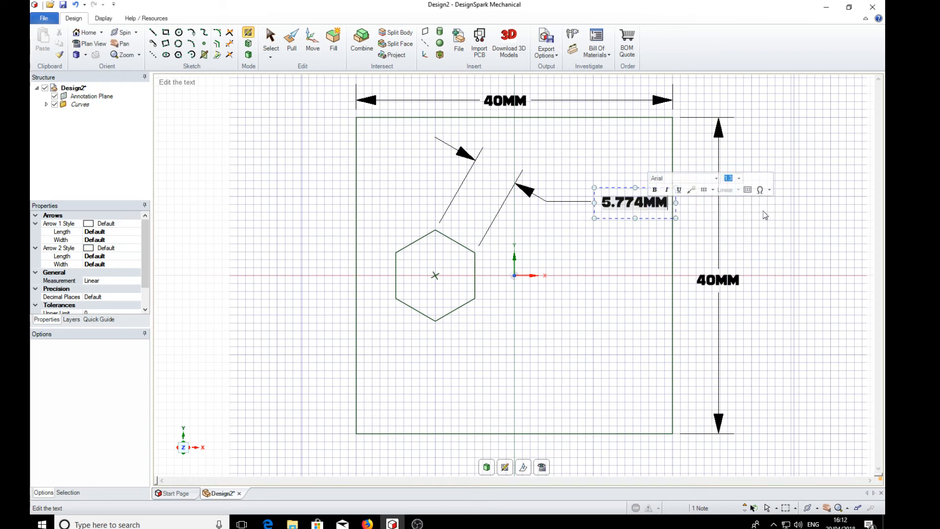
{"action": "left_click", "coordinate": [737, 370]}
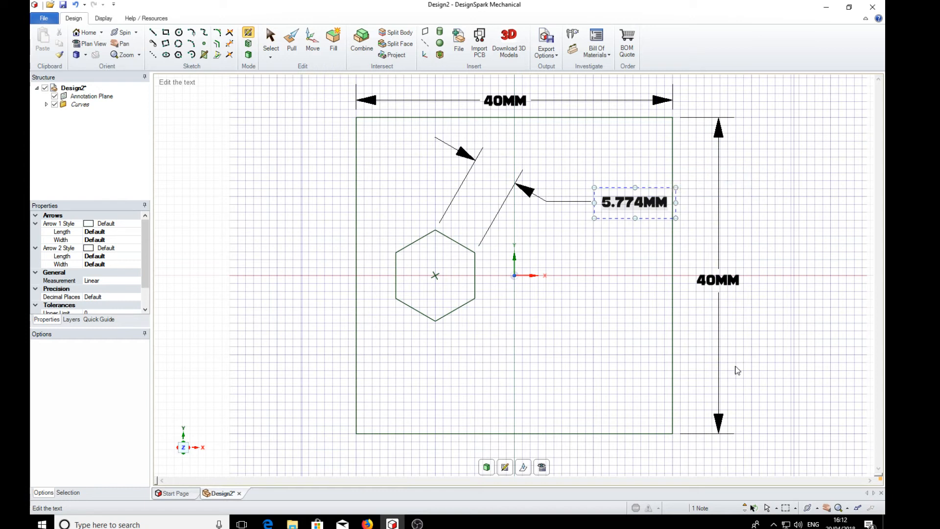
{"action": "mouse_move", "coordinate": [760, 218]}
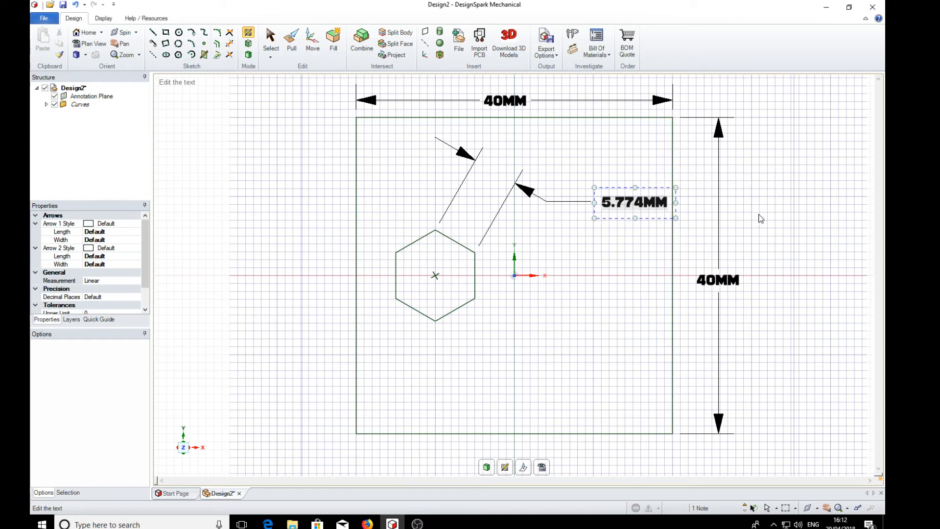
{"action": "mouse_move", "coordinate": [625, 207]}
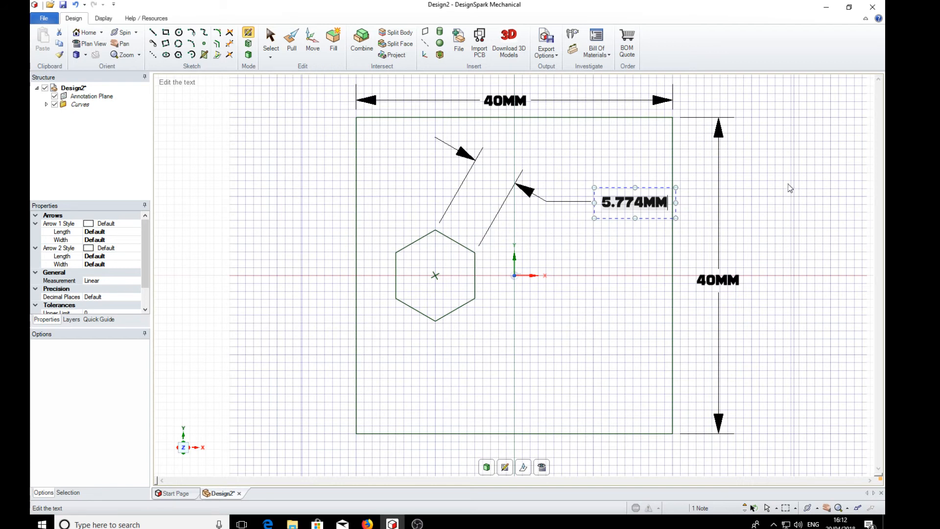
{"action": "mouse_move", "coordinate": [751, 229]}
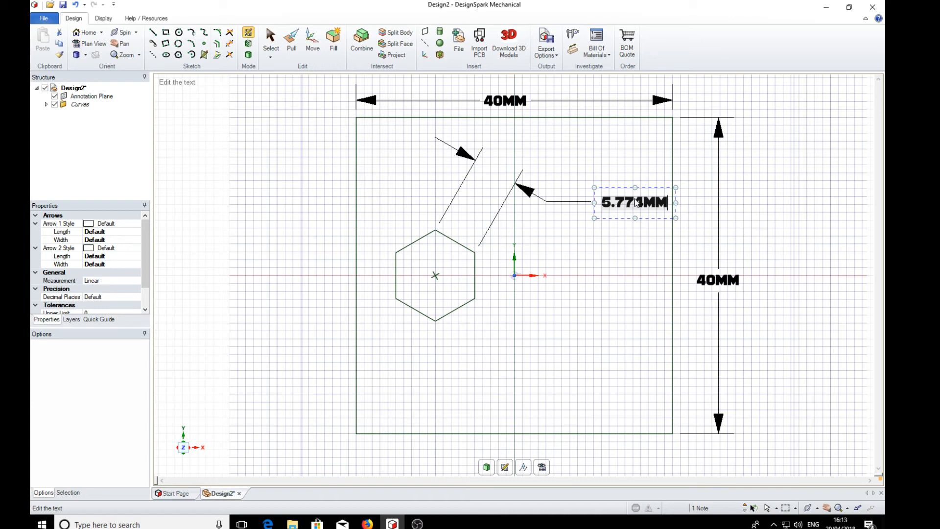
{"action": "type", "text": "4"}
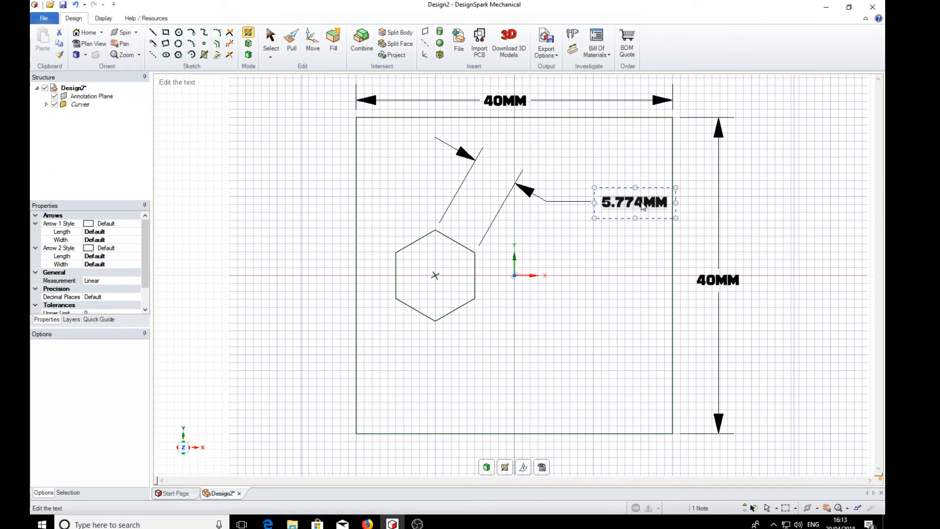
Step: Apply the Arial font to the 5.774mm dimension note
{"action": "right_click", "coordinate": [633, 202]}
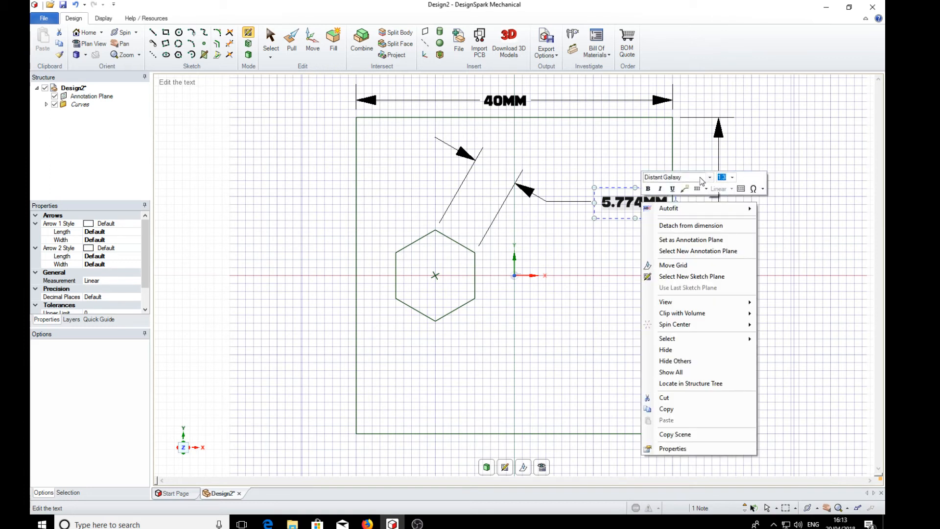
{"action": "left_click", "coordinate": [710, 176]}
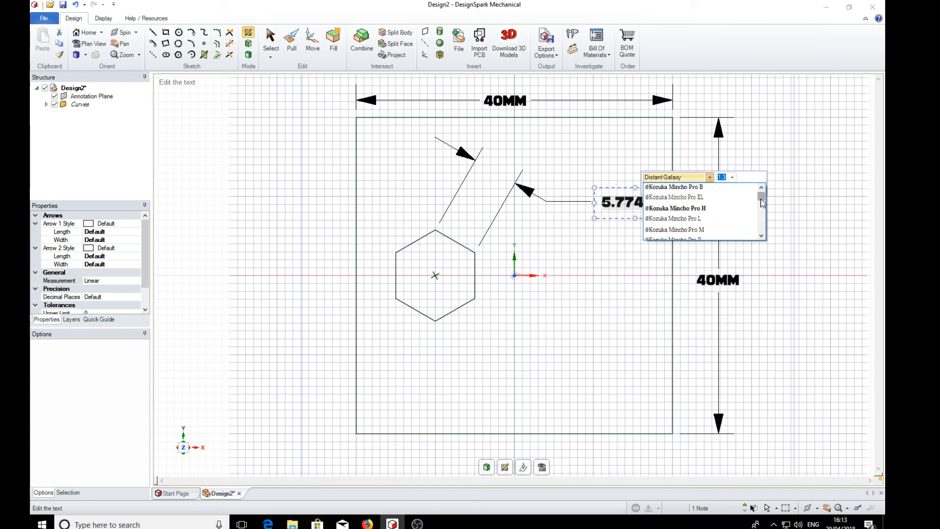
{"action": "scroll", "scroll_direction": "up", "scroll_amount": 3}
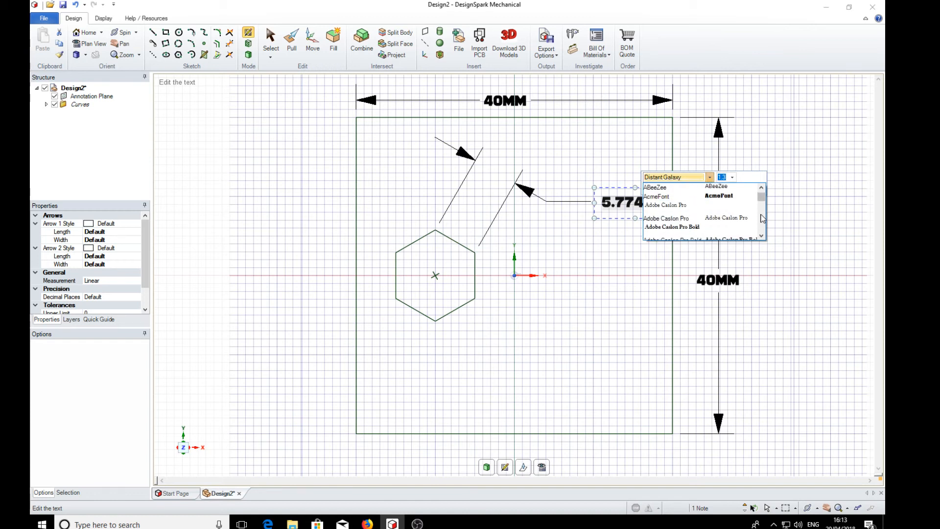
{"action": "scroll", "scroll_direction": "down", "scroll_amount": 3}
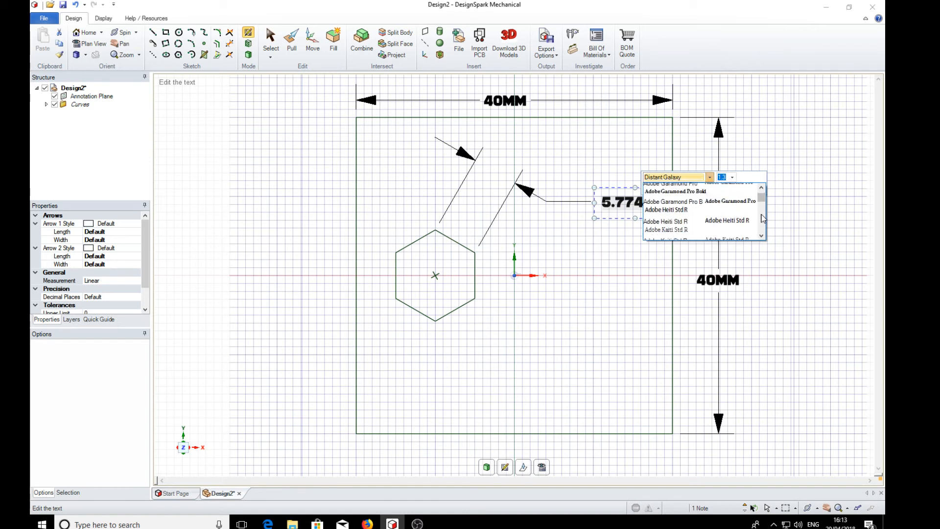
{"action": "scroll", "scroll_direction": "up", "scroll_amount": 3}
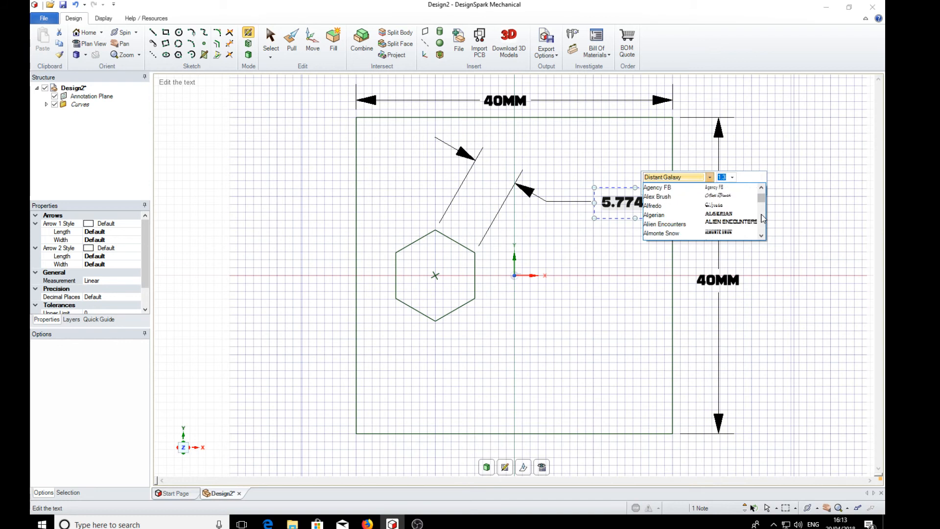
{"action": "scroll", "scroll_direction": "down", "scroll_amount": 3}
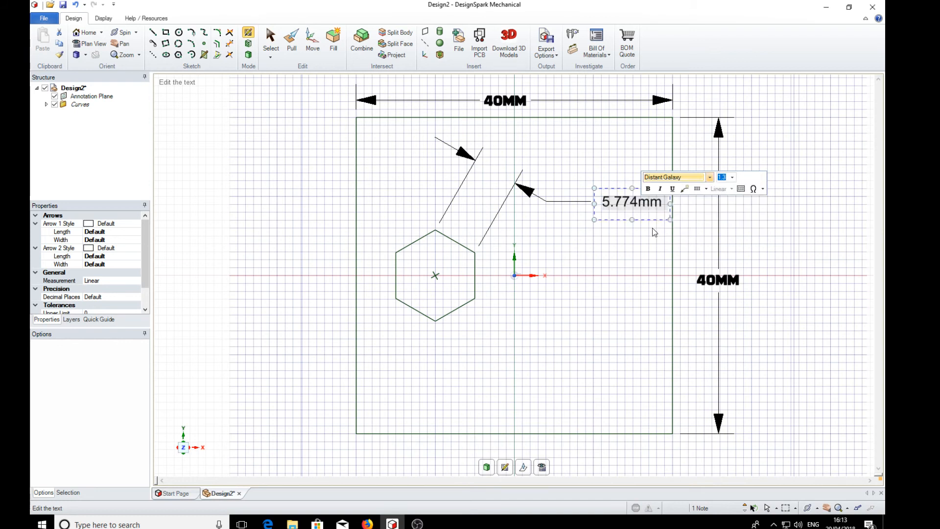
{"action": "left_click", "coordinate": [673, 176]}
{"action": "type", "text": "Arial"}
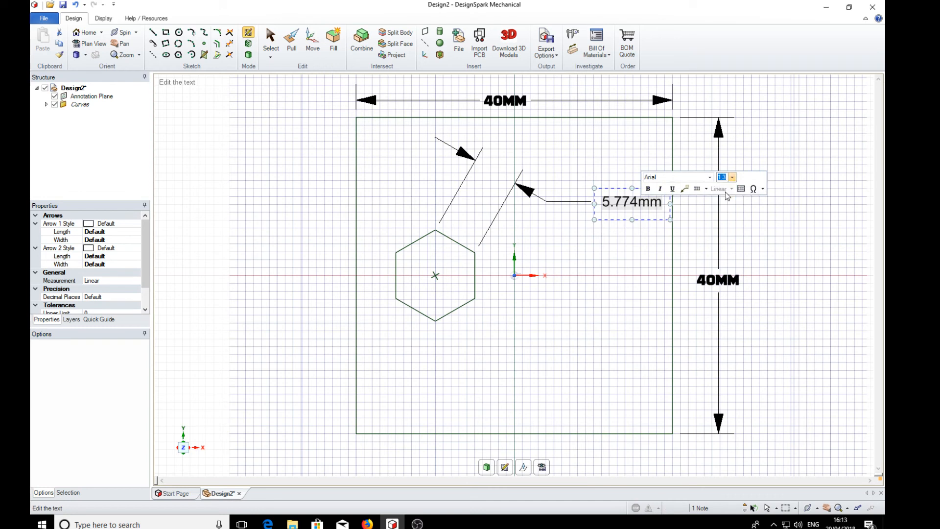
Step: Try font size 10 on the note, keep its original size, and finish editing
{"action": "left_click", "coordinate": [732, 176]}
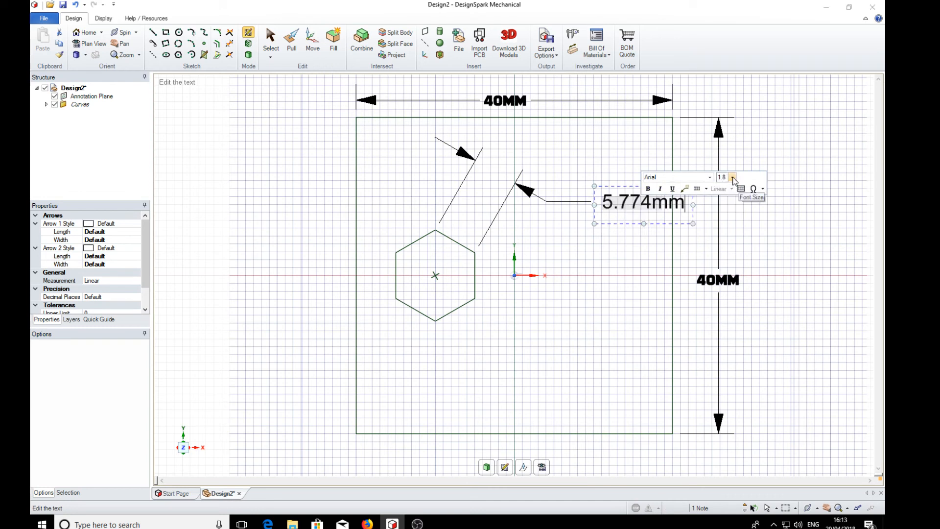
{"action": "left_click", "coordinate": [732, 177]}
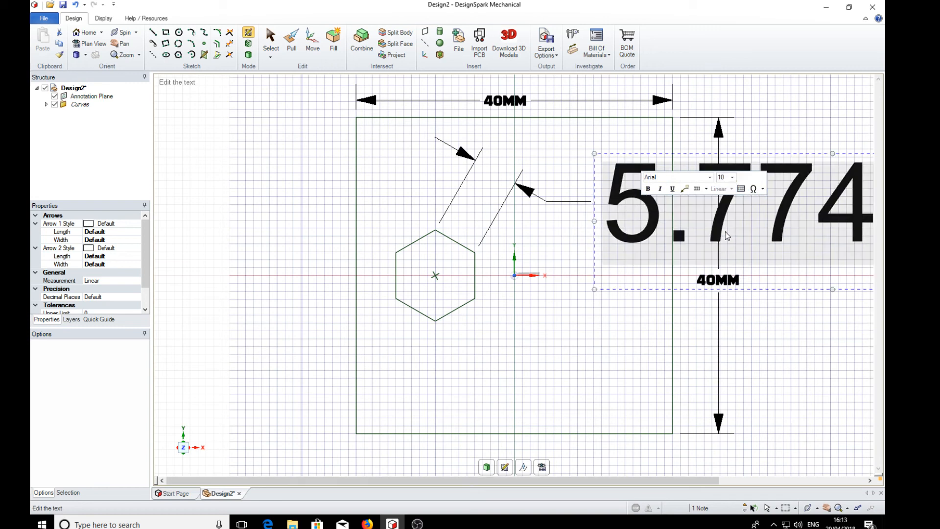
{"action": "mouse_move", "coordinate": [732, 181]}
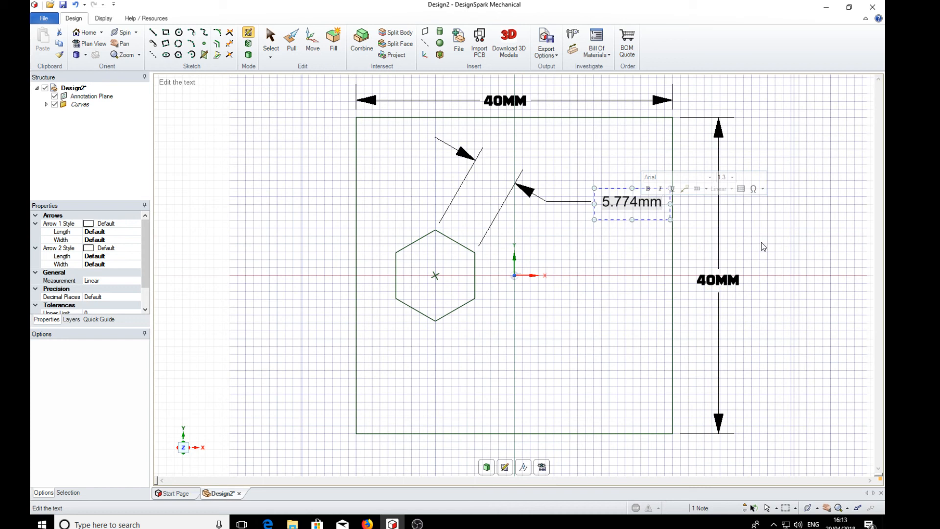
{"action": "left_click", "coordinate": [633, 202]}
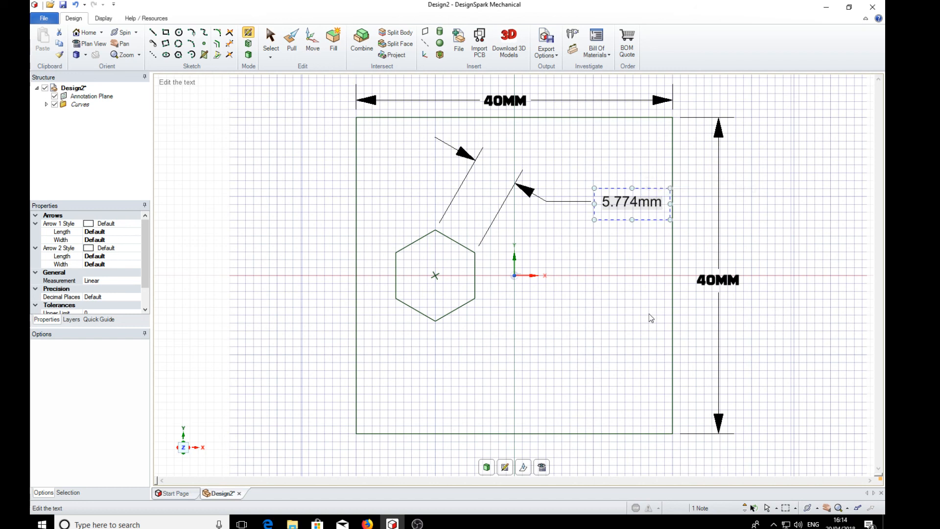
{"action": "mouse_move", "coordinate": [568, 343]}
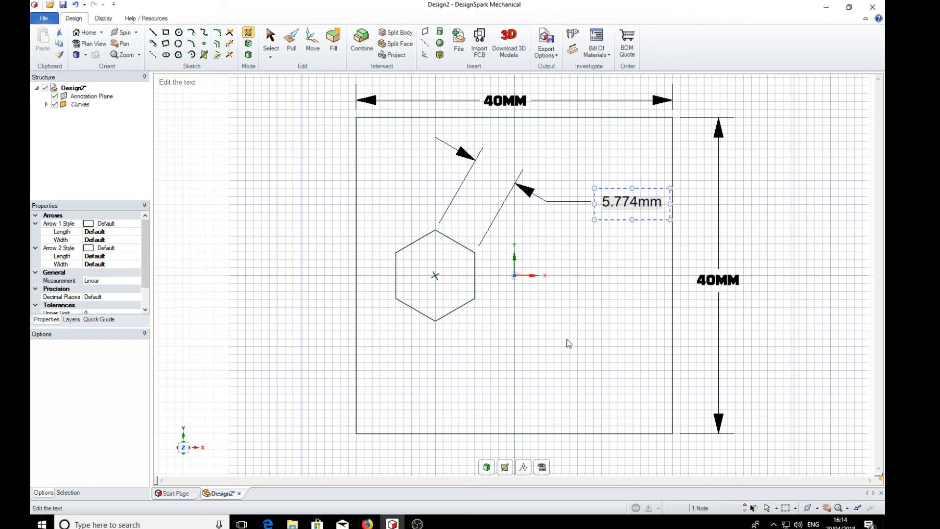